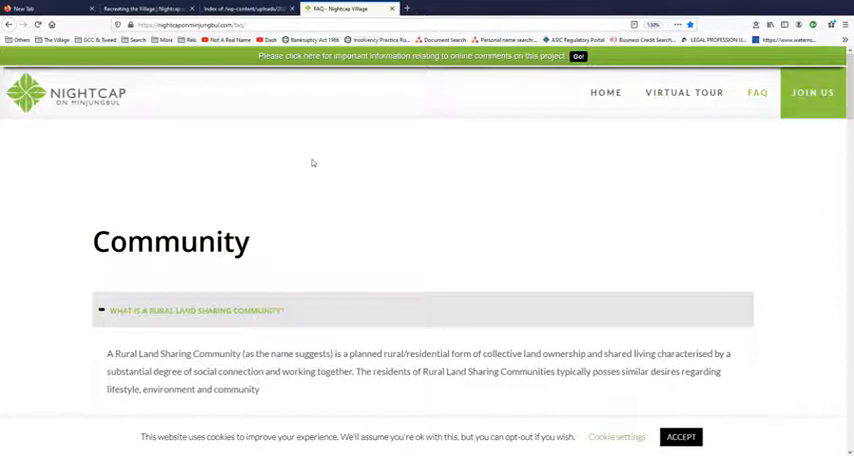
pyautogui.moveTo(372, 168)
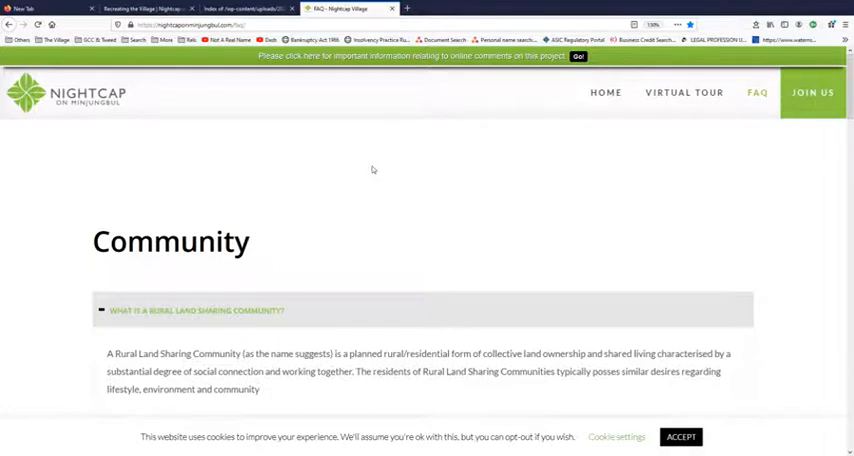
pyautogui.moveTo(504, 216)
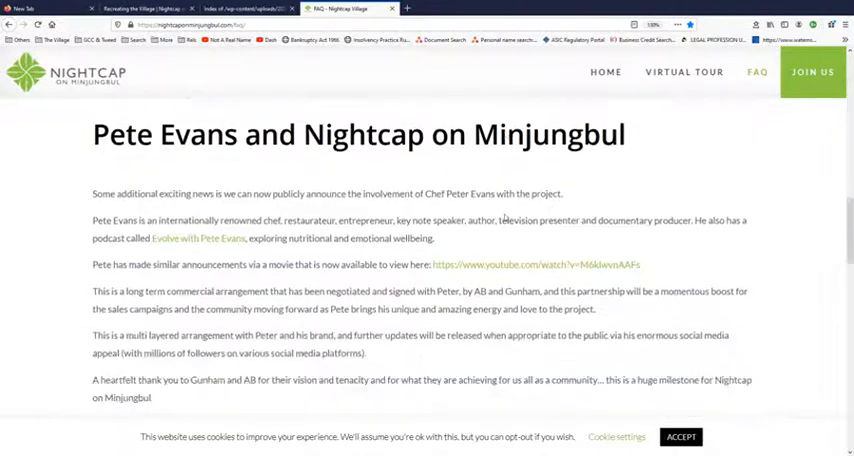
# Scroll the FAQ page past Site DA to the Legal challenges Judgement, Orders and Statement of Charge links
pyautogui.scroll(-3)
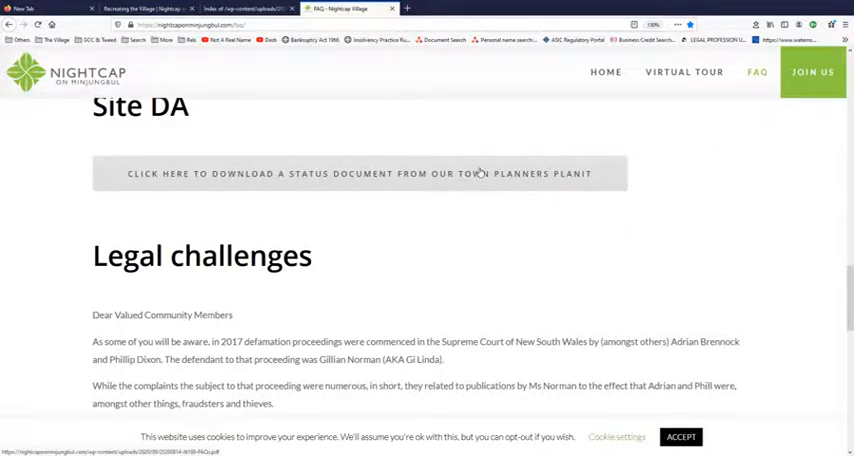
pyautogui.scroll(-3)
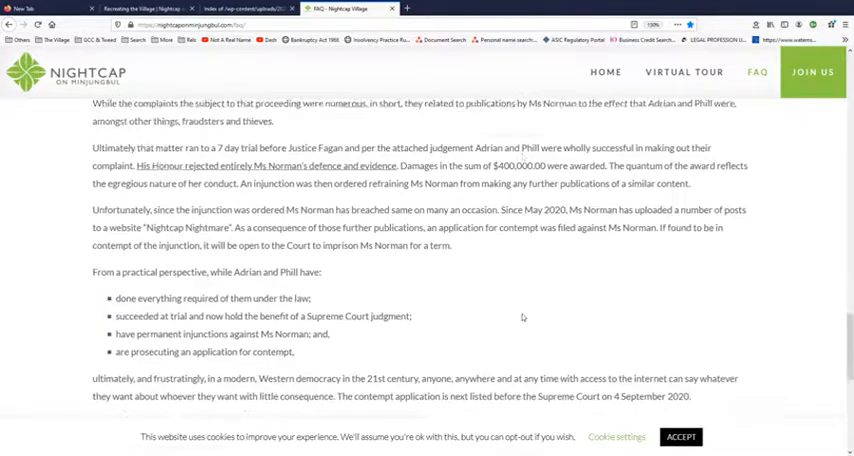
pyautogui.scroll(-3)
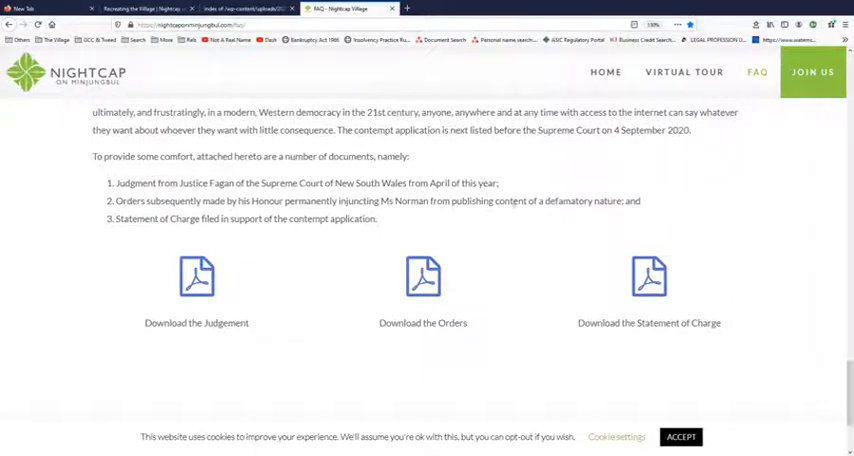
pyautogui.moveTo(488, 240)
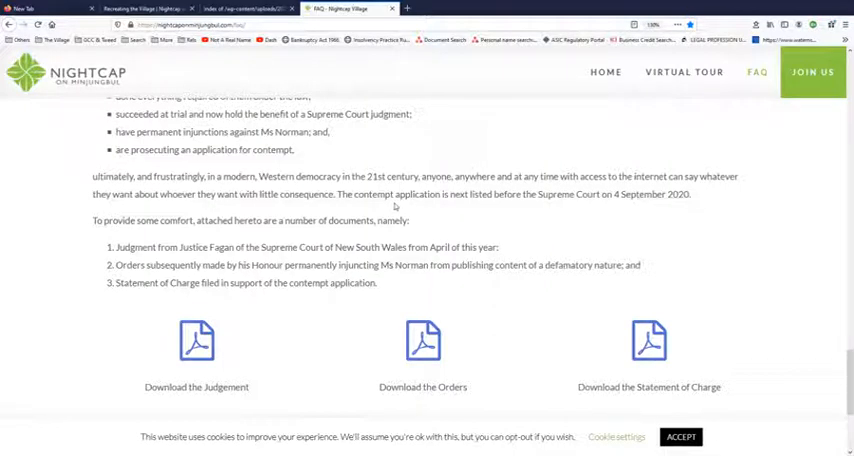
pyautogui.moveTo(478, 368)
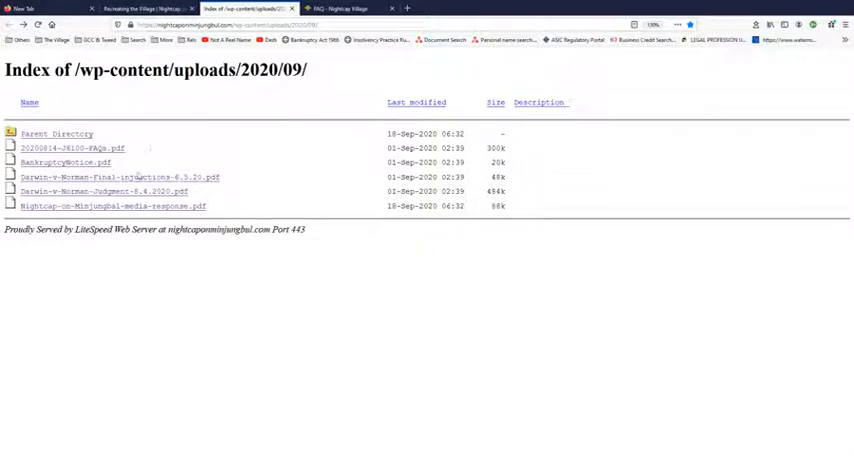
pyautogui.moveTo(118, 176)
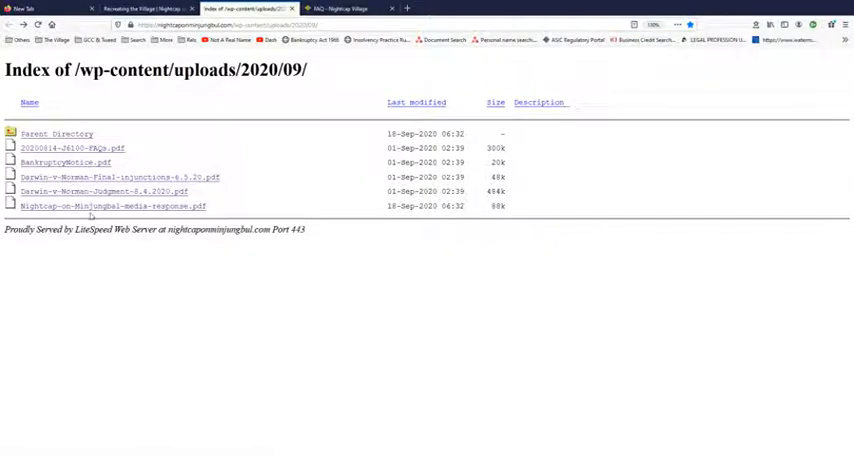
pyautogui.moveTo(112, 206)
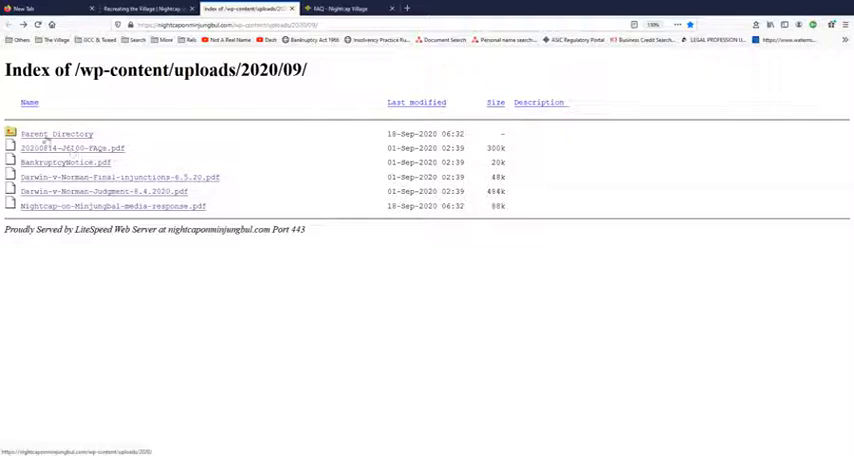
pyautogui.click(58, 132)
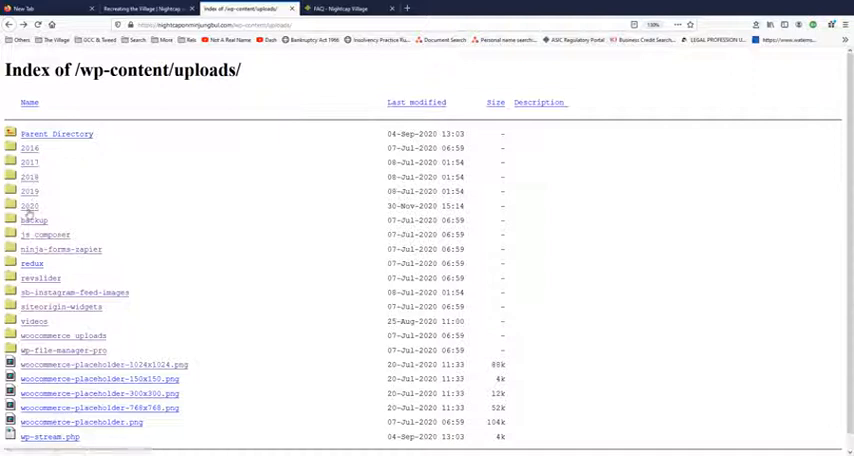
pyautogui.moveTo(30, 148)
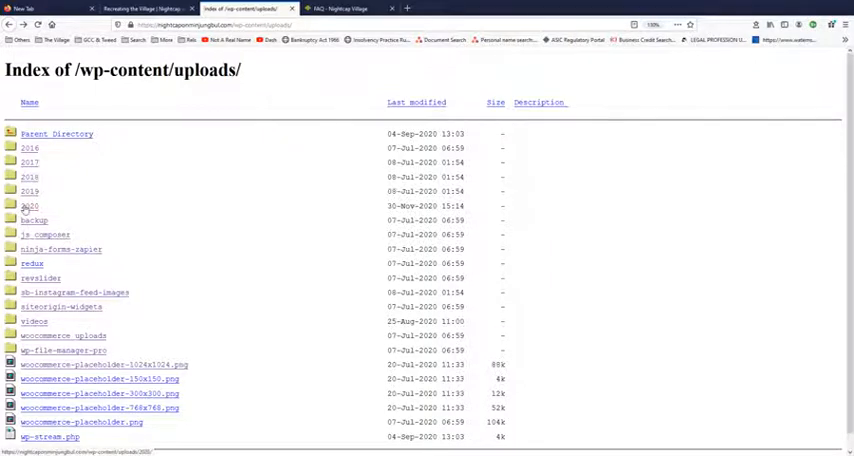
# Navigate into the 2020 folder and then its 09/ subfolder listing five files
pyautogui.click(30, 206)
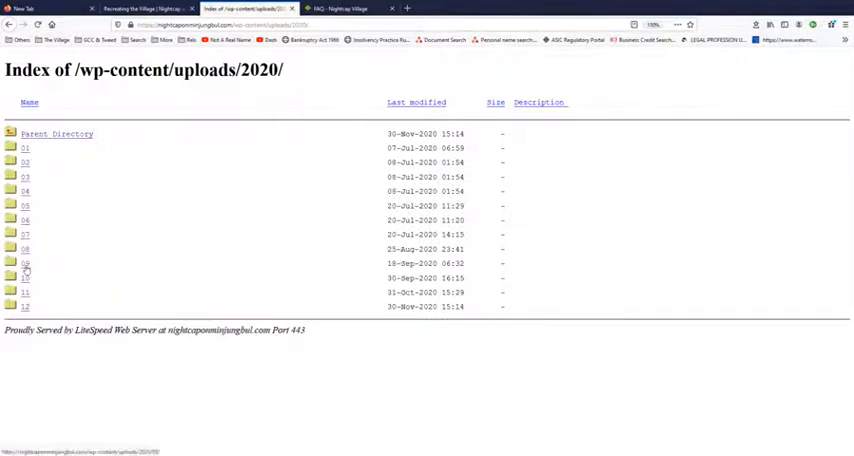
pyautogui.click(24, 264)
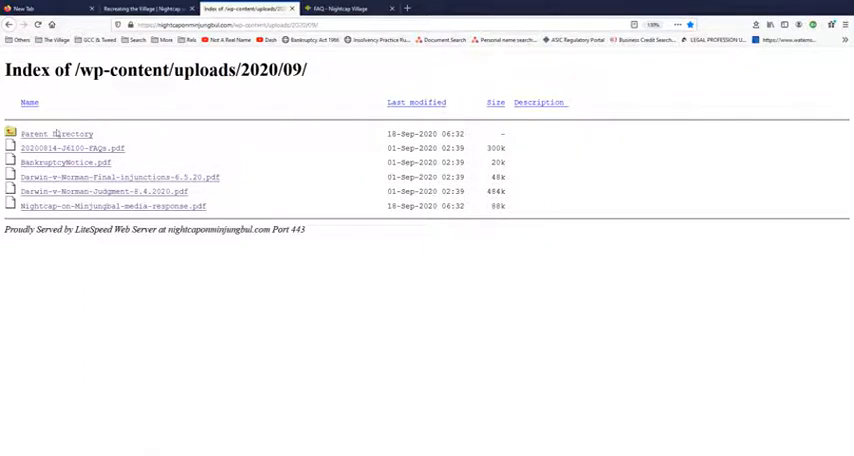
# Browse the January and February 2020 folders for PDFs, returning to the parent listing each time
pyautogui.click(56, 132)
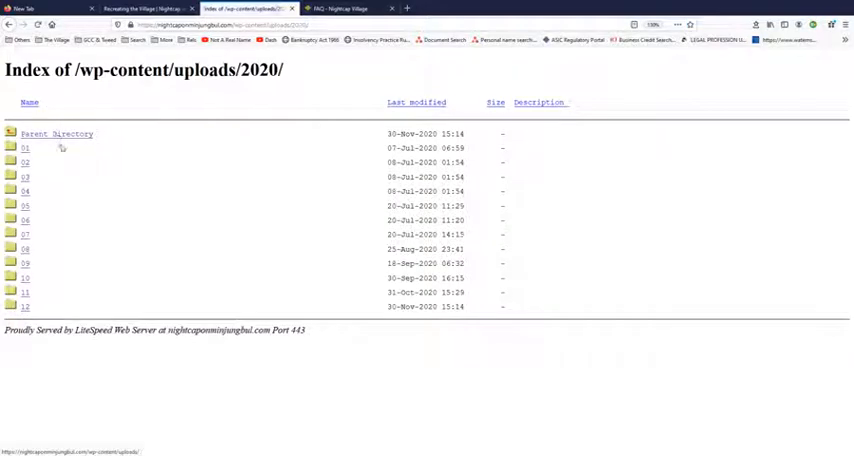
pyautogui.click(24, 148)
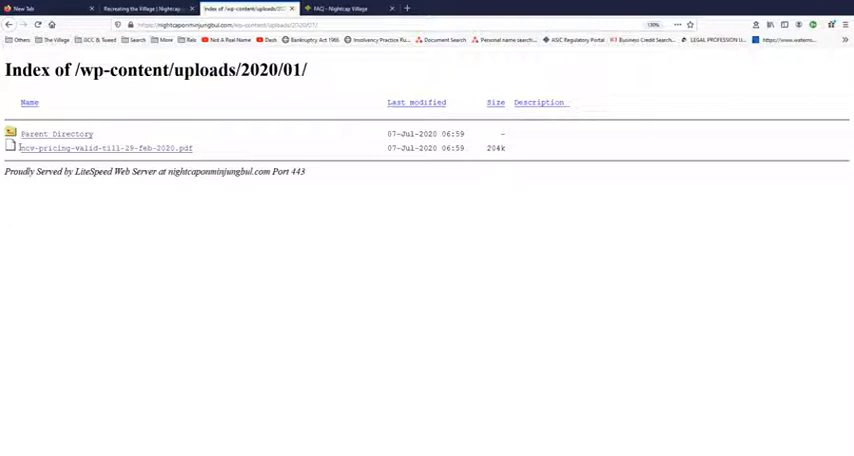
pyautogui.click(56, 132)
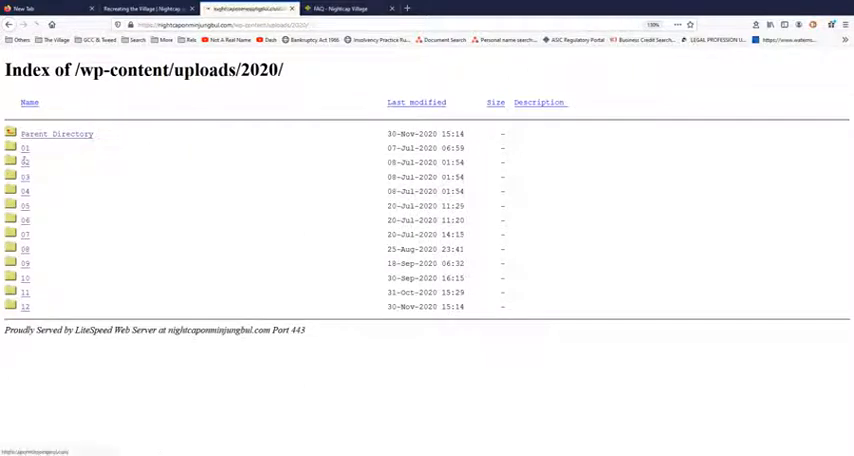
pyautogui.click(24, 162)
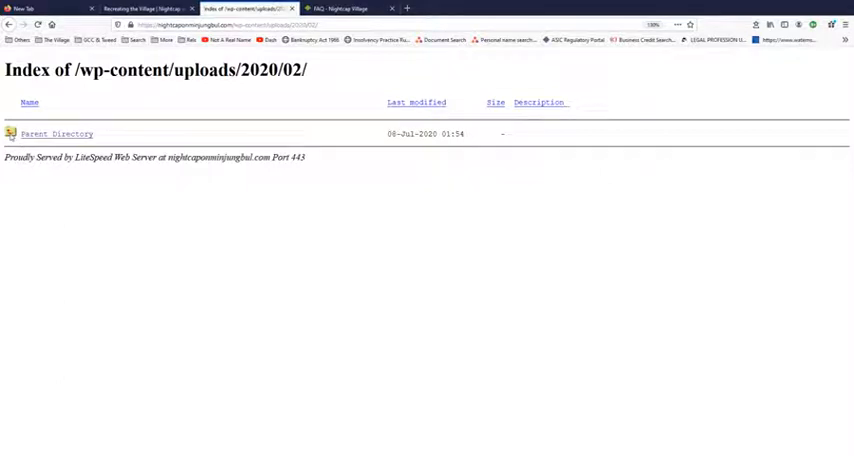
pyautogui.click(58, 132)
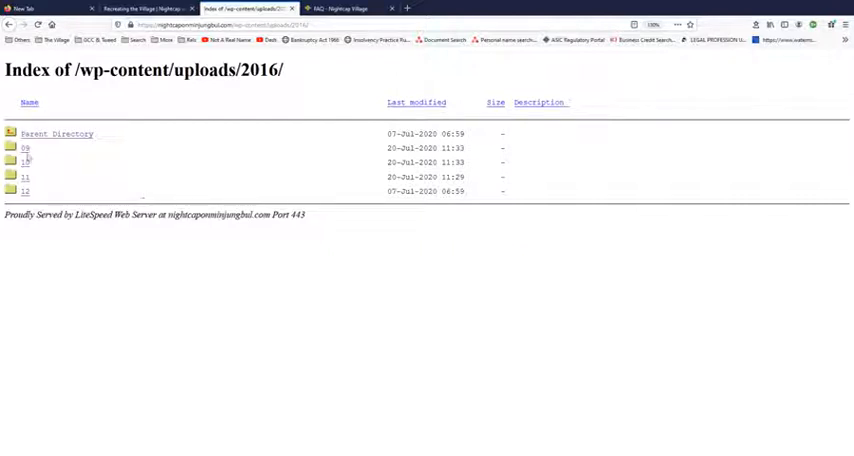
pyautogui.click(24, 148)
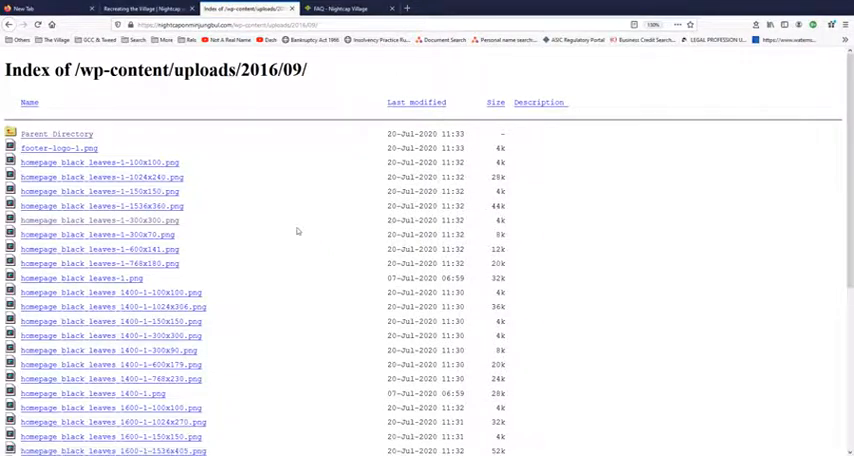
pyautogui.scroll(-3)
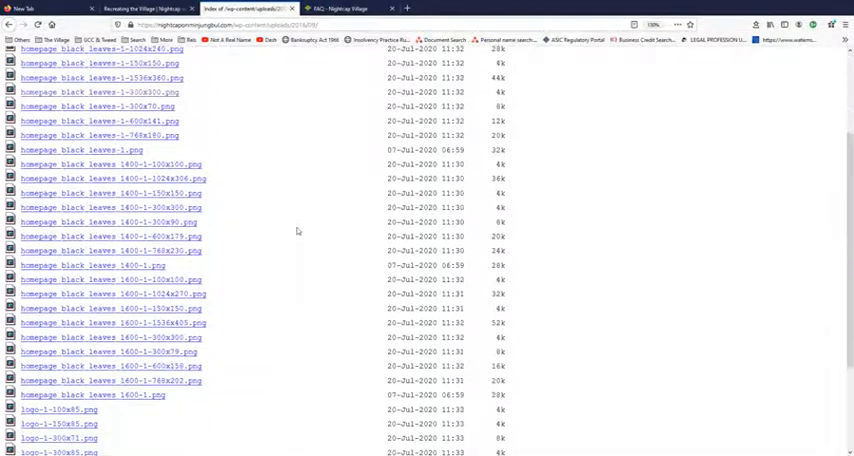
pyautogui.scroll(-3)
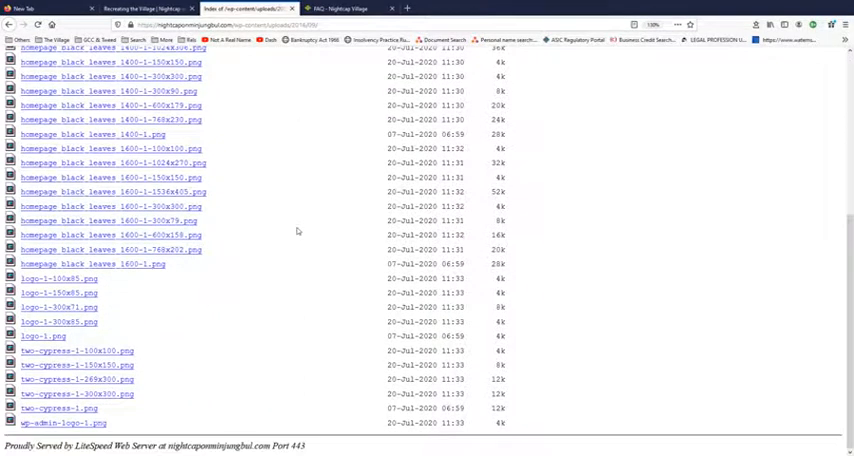
pyautogui.scroll(3)
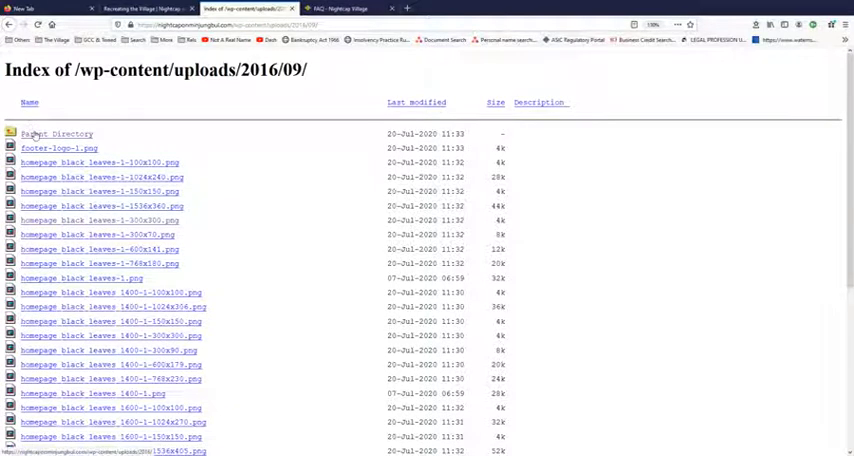
pyautogui.click(56, 132)
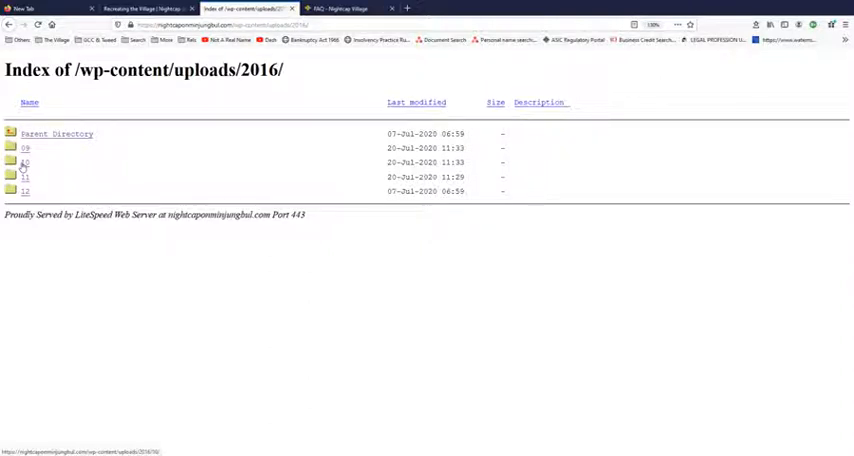
# Enter the October 2016 folder and look through its contact, garden-leaves, homepage and logo images
pyautogui.click(24, 162)
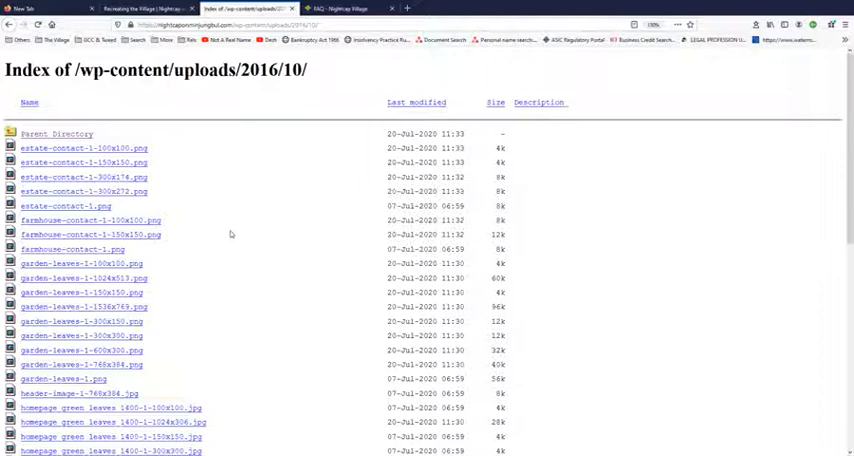
pyautogui.scroll(-3)
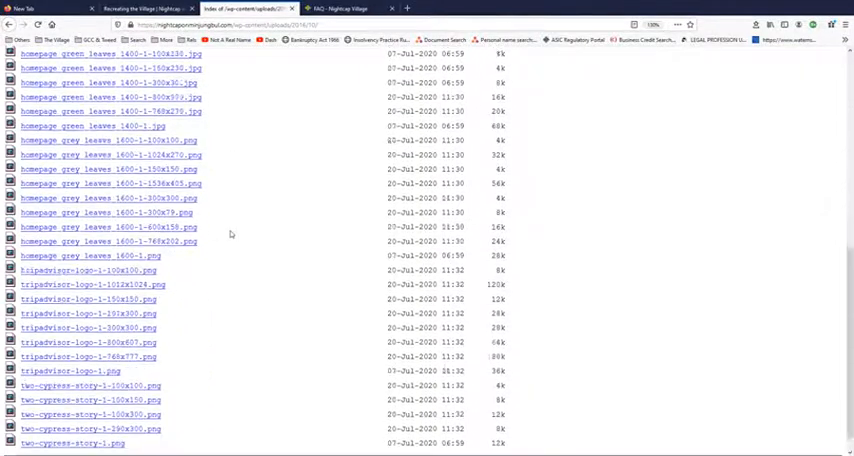
pyautogui.scroll(-3)
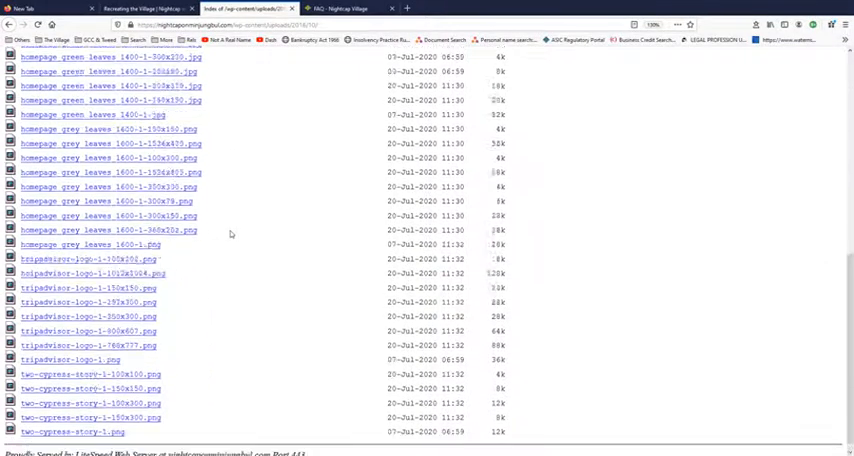
pyautogui.scroll(3)
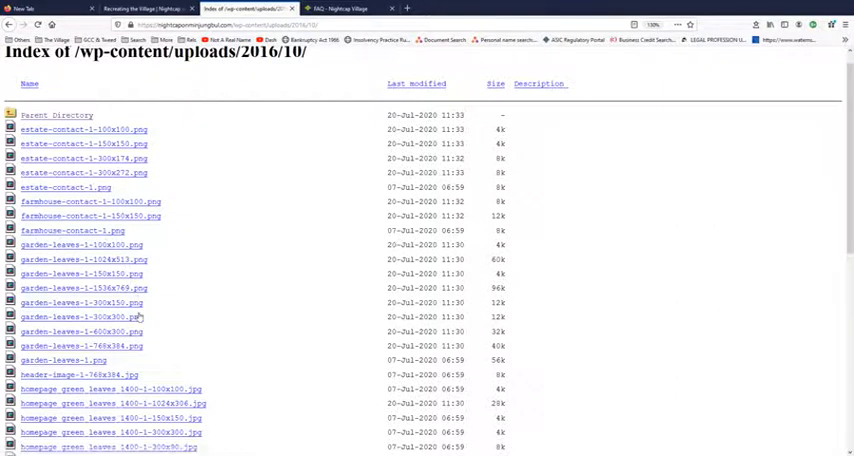
pyautogui.scroll(-3)
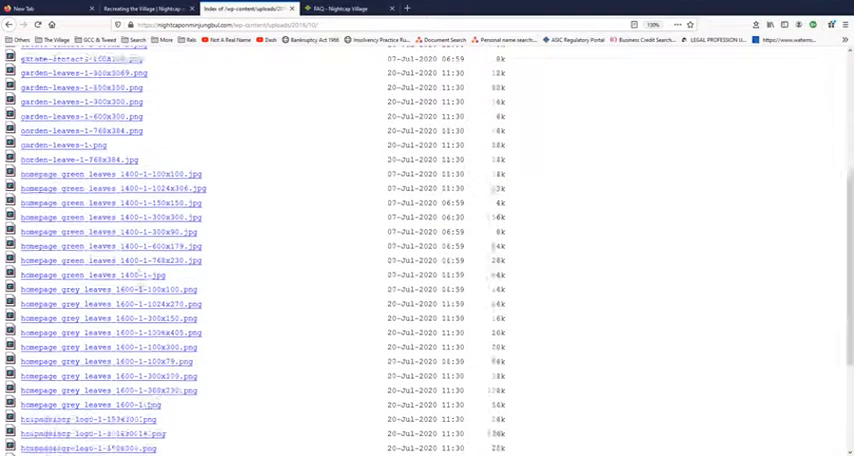
pyautogui.scroll(-3)
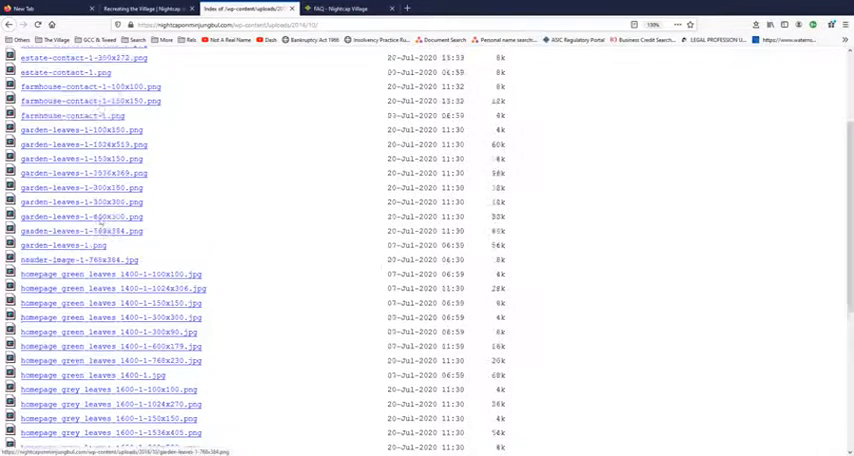
pyautogui.scroll(3)
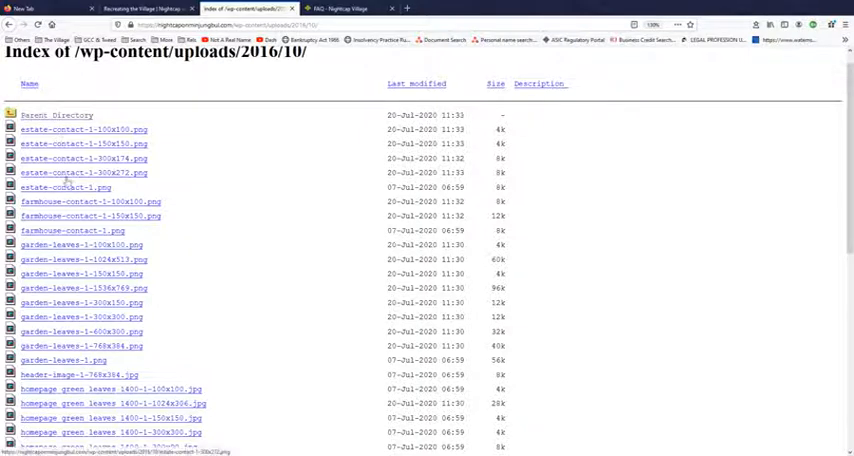
# Enter the December 2016 folder and look through its Lincoln images, director notes and media statement PDFs
pyautogui.click(58, 114)
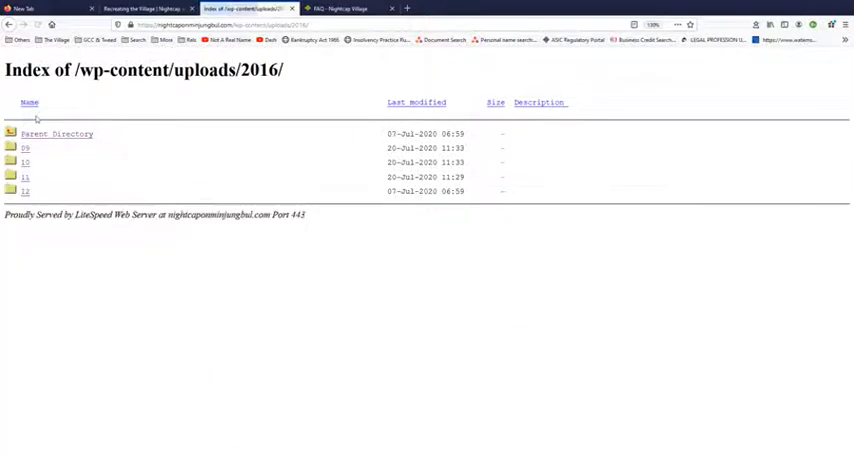
pyautogui.moveTo(24, 162)
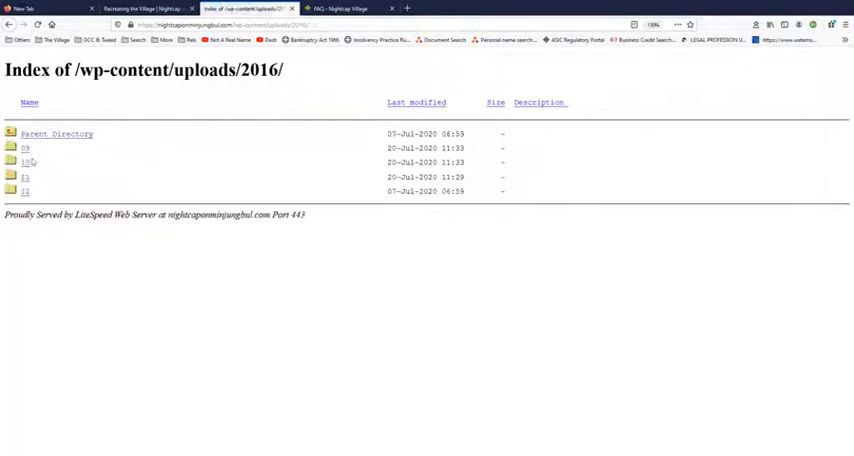
pyautogui.click(24, 162)
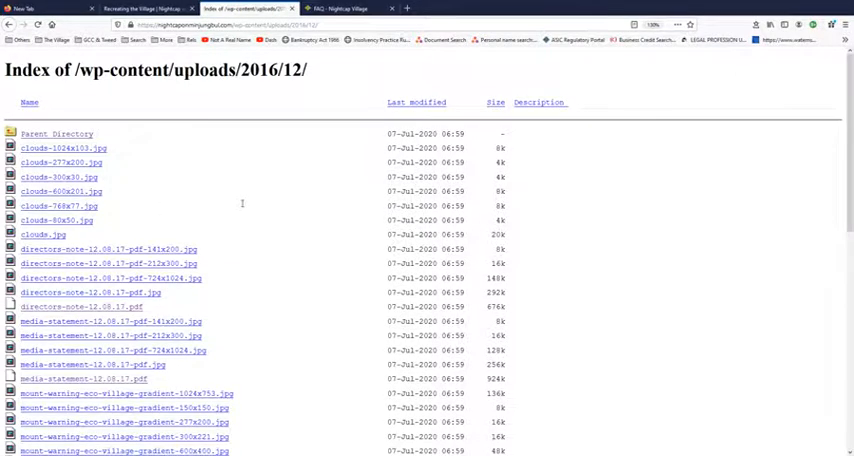
pyautogui.scroll(-3)
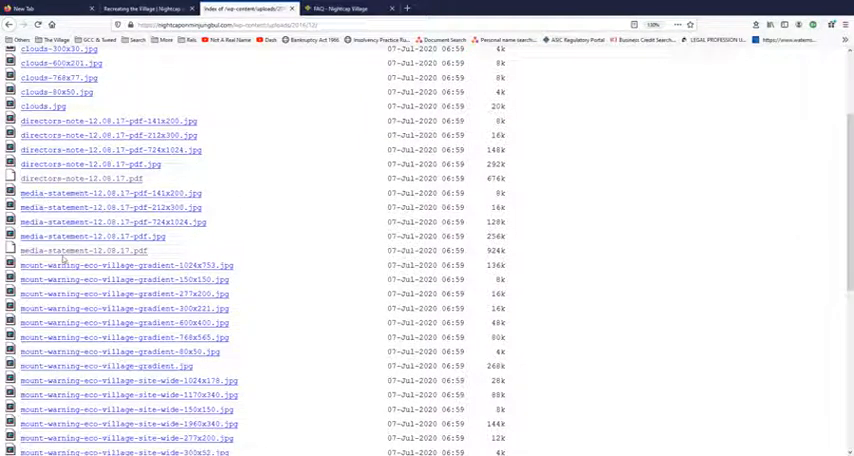
pyautogui.scroll(-3)
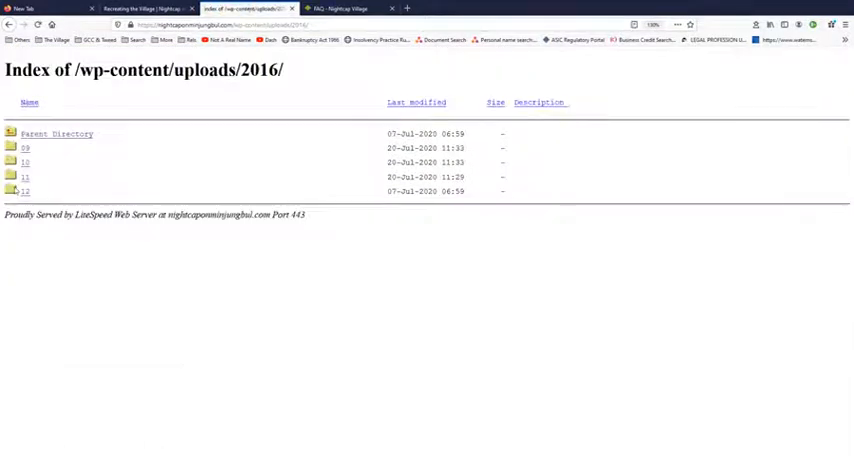
# Go up to the uploads index and enter the 2017 folder with its month subfolders
pyautogui.click(58, 132)
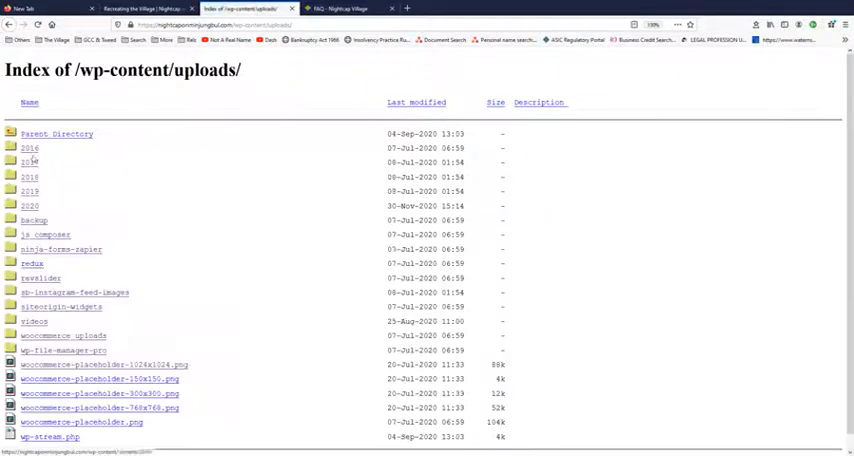
pyautogui.click(30, 164)
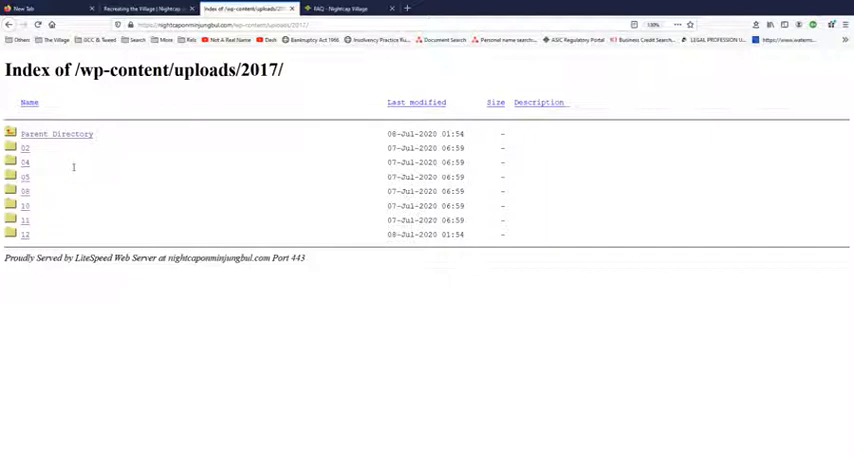
# Enter the 2017/02/ folder listing the Mount Warning eco-village images and PDF
pyautogui.click(24, 148)
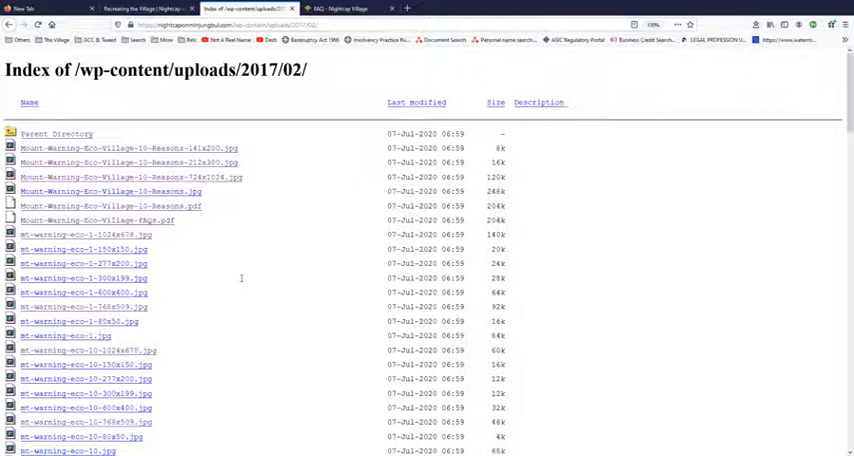
pyautogui.moveTo(198, 284)
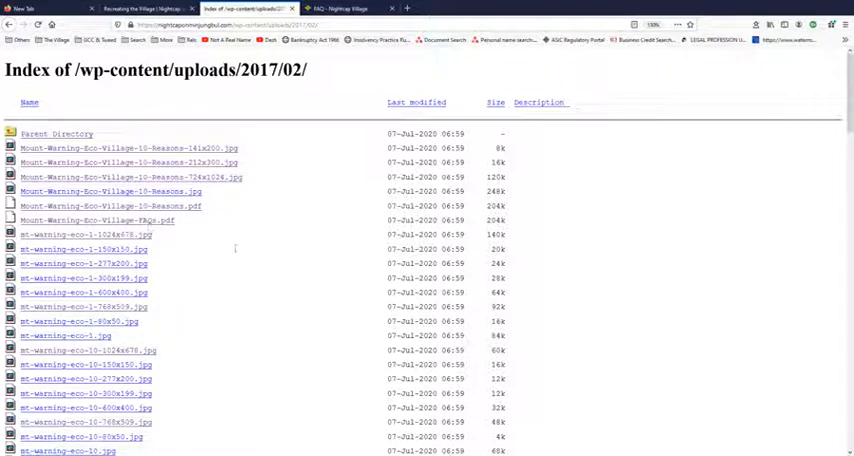
# Look through the full February 2017 file listing of Mount Warning images and PDFs
pyautogui.scroll(-3)
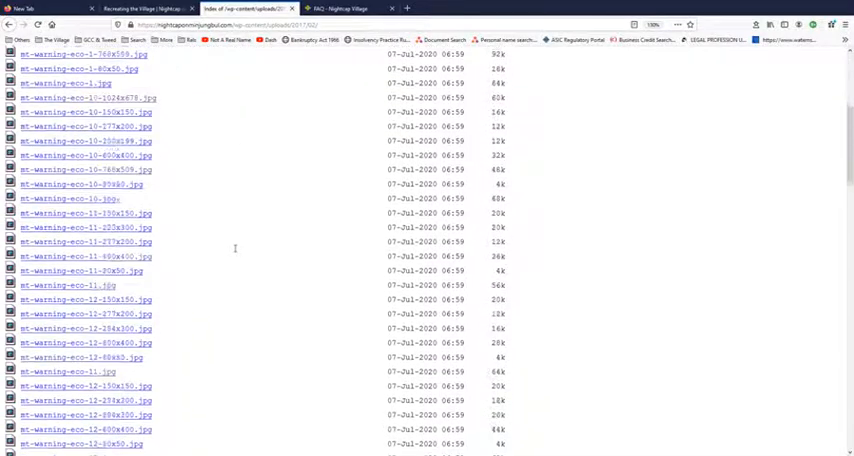
pyautogui.scroll(-3)
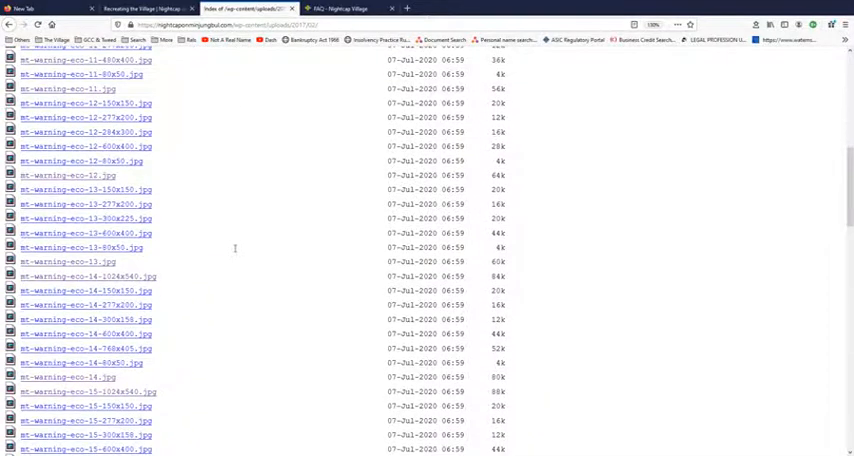
pyautogui.scroll(-3)
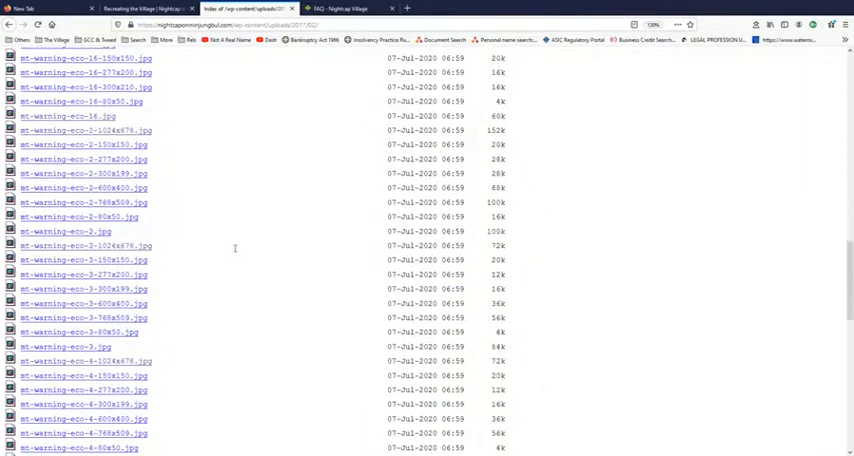
pyautogui.scroll(-3)
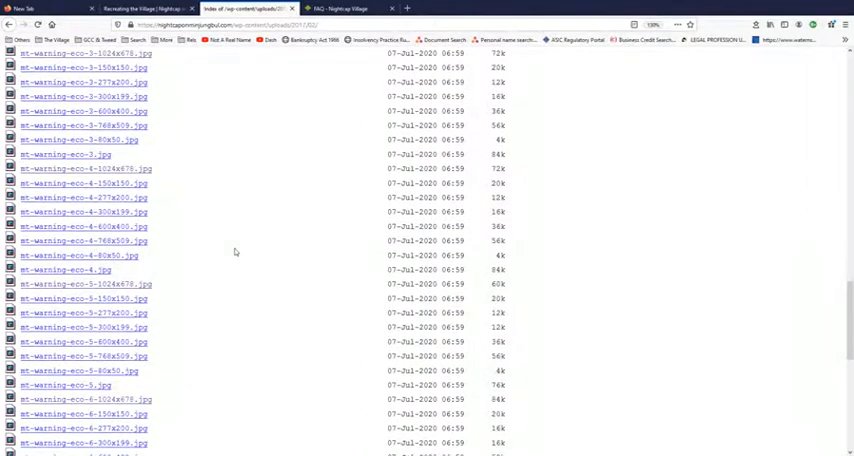
pyautogui.scroll(-3)
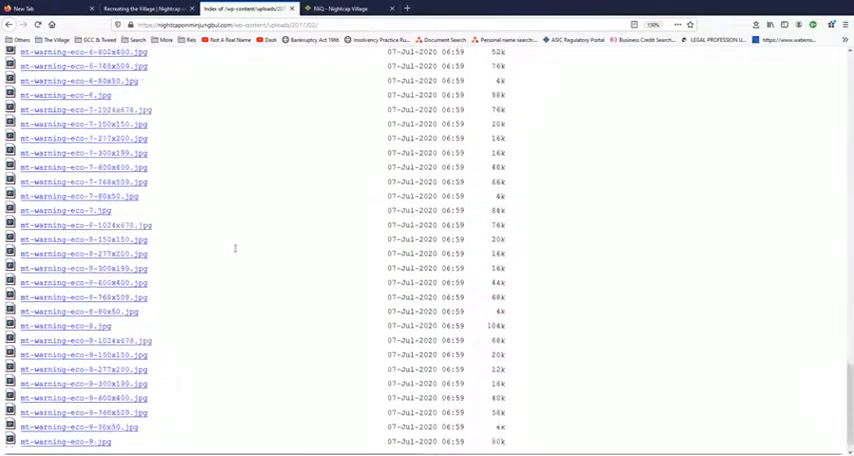
pyautogui.scroll(-3)
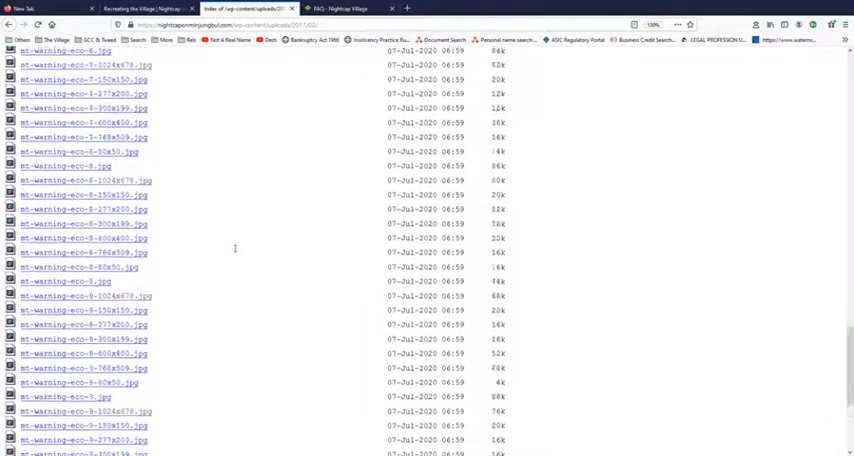
pyautogui.scroll(-3)
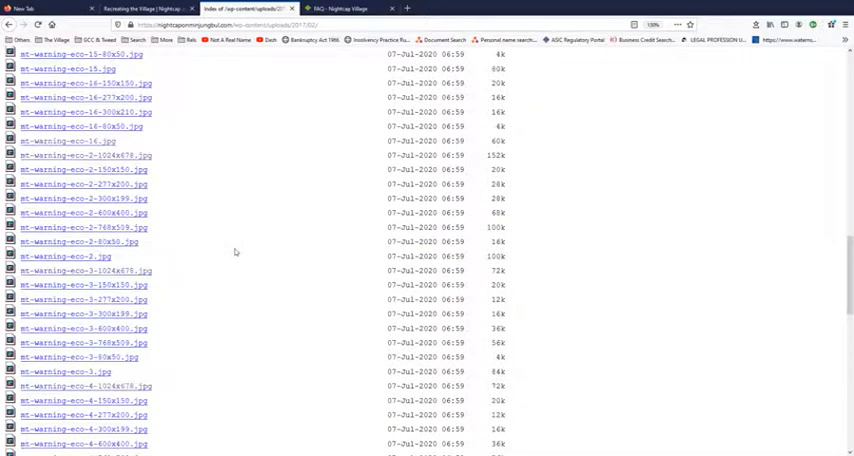
pyautogui.scroll(-3)
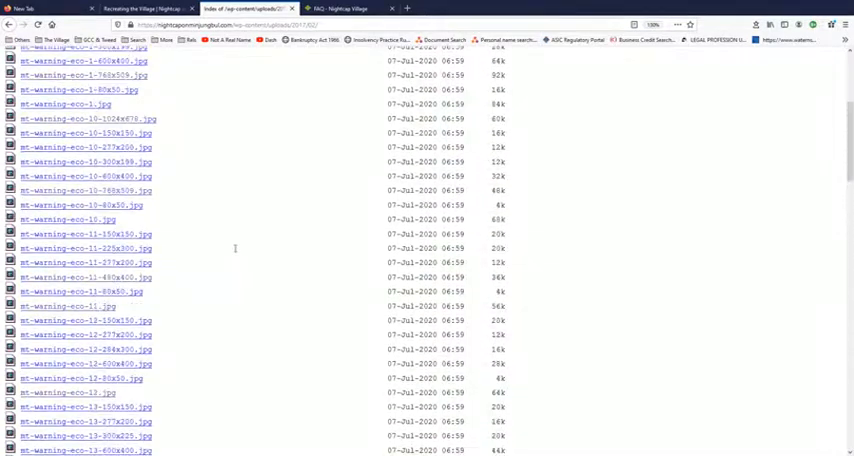
pyautogui.scroll(3)
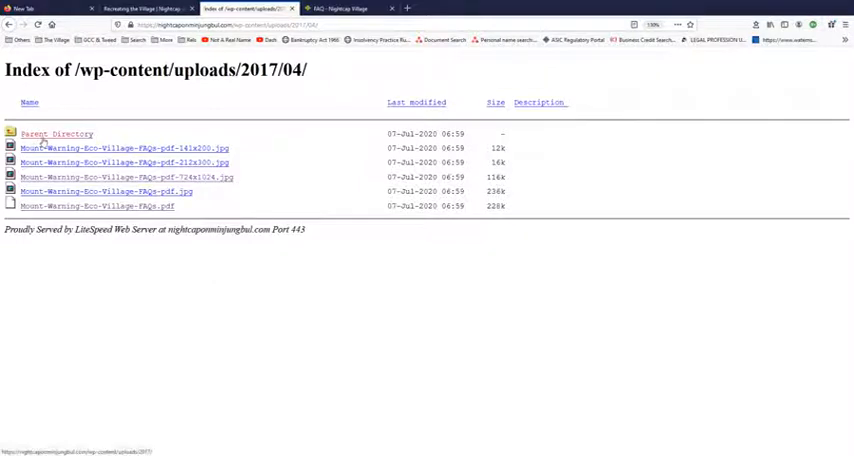
# Go back to the 2017 index and enter the 08/ folder with its eramelert images
pyautogui.click(56, 132)
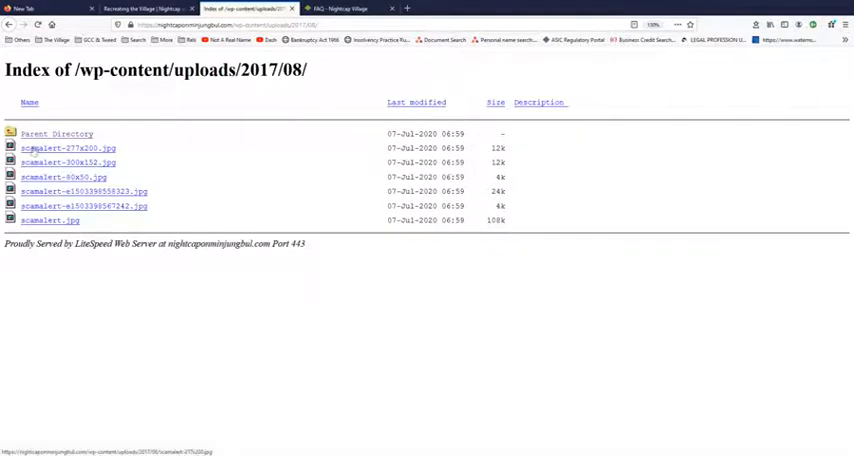
pyautogui.click(56, 132)
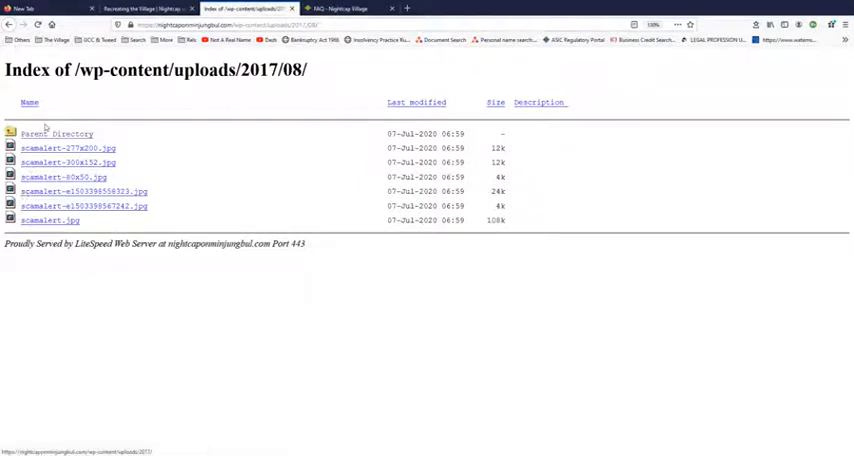
# Check the 2017/10/ and empty March 2018 folders, then reach the 2018/06/ listing of site images
pyautogui.click(58, 132)
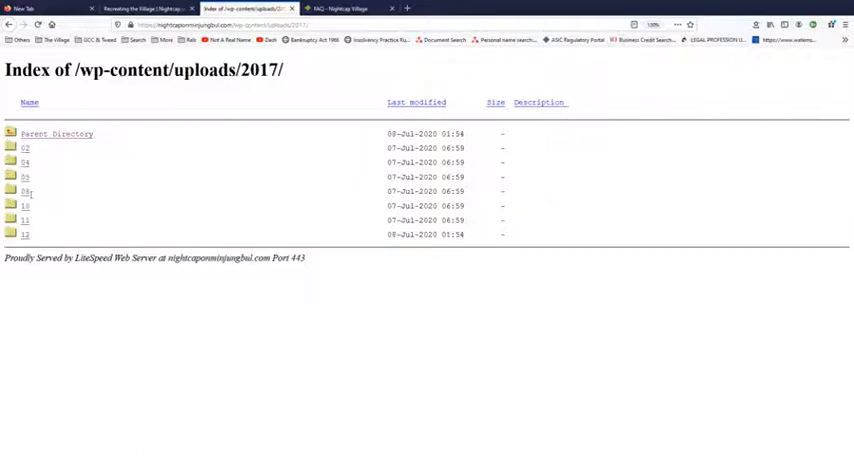
pyautogui.click(24, 204)
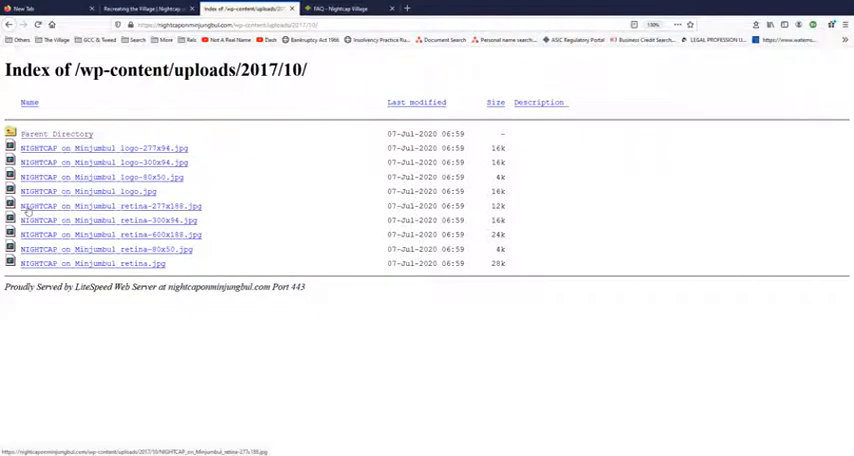
pyautogui.click(56, 132)
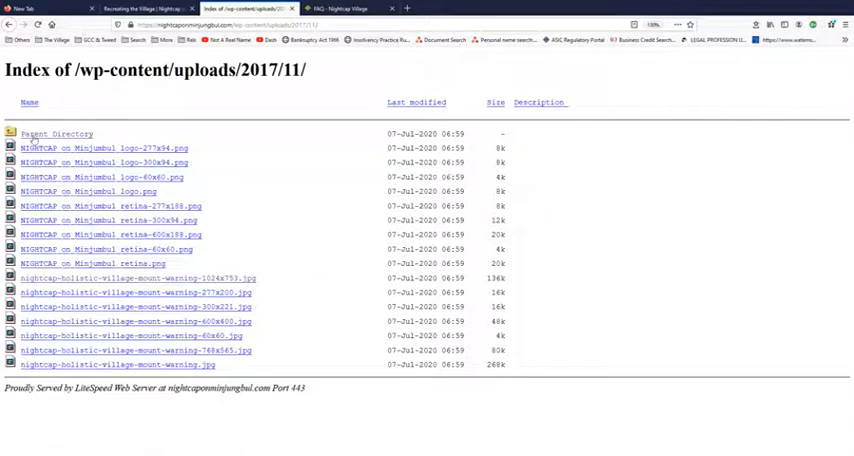
pyautogui.click(56, 132)
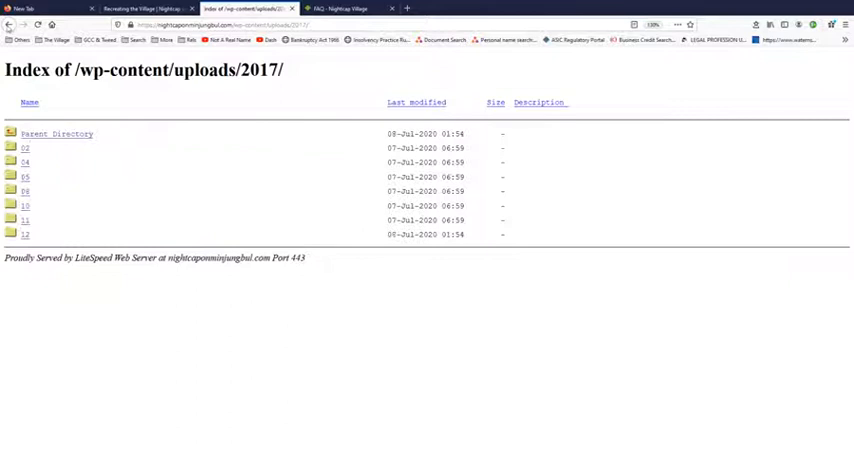
pyautogui.click(58, 132)
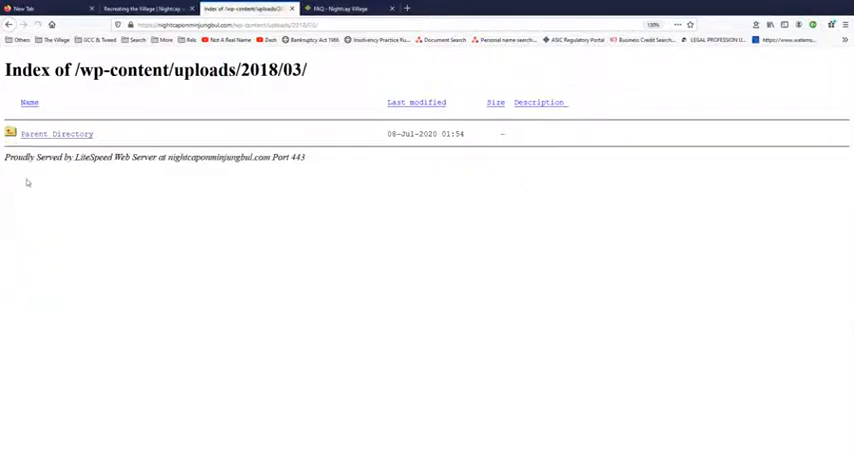
pyautogui.click(58, 132)
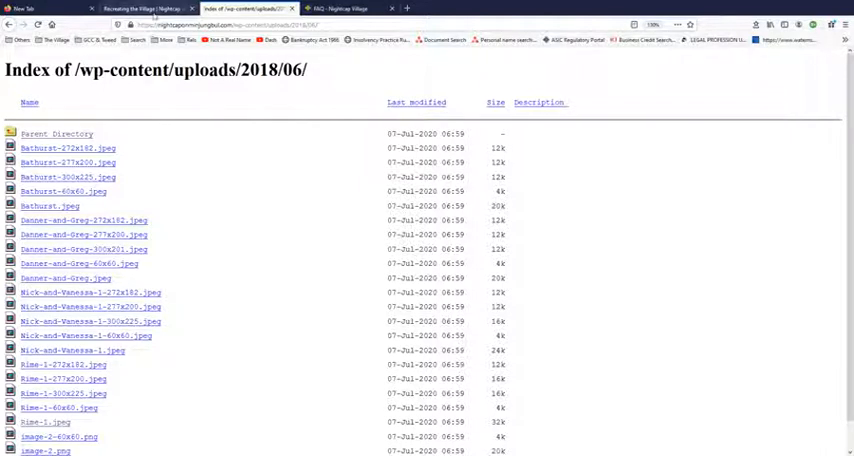
# Start a new blank tab ready for a web address
pyautogui.click(144, 8)
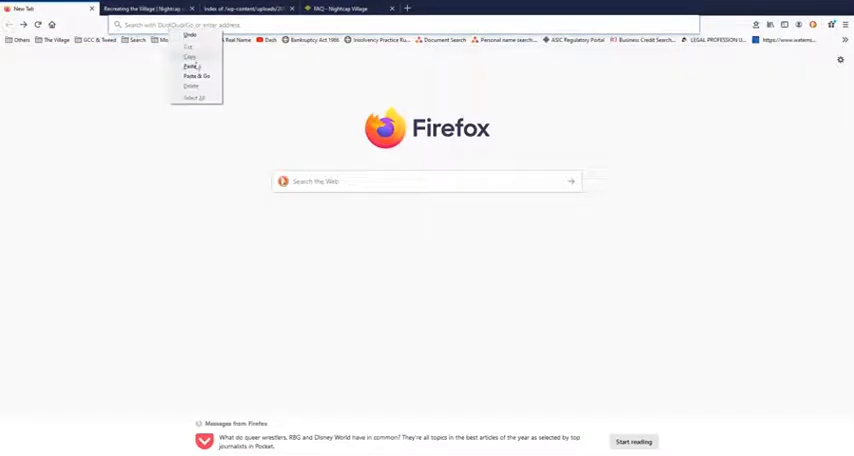
# Load the copied Wayback Machine address of the NightCap Village homepage via Paste & Go
pyautogui.click(196, 76)
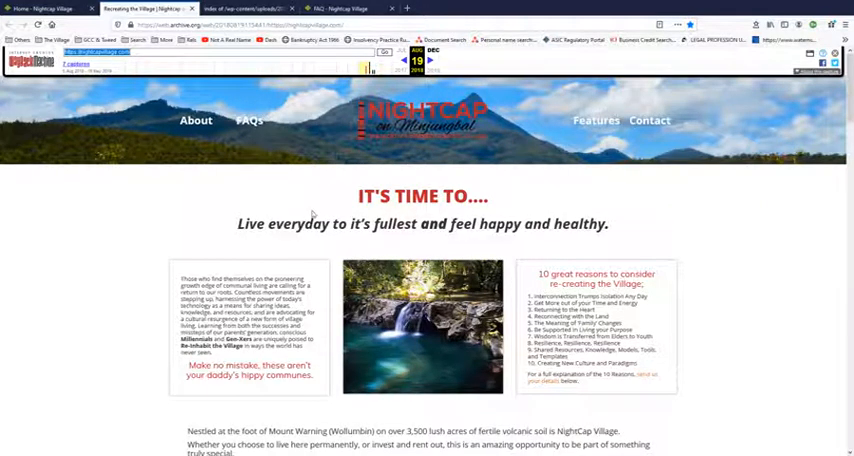
pyautogui.scroll(-3)
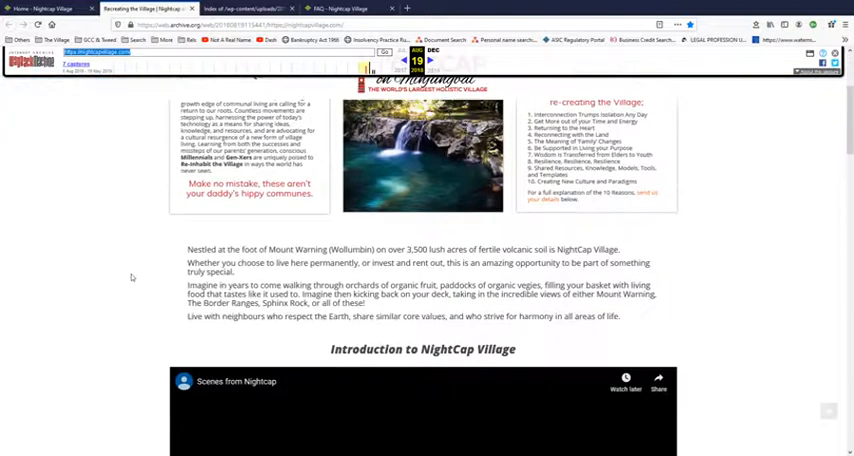
pyautogui.scroll(-3)
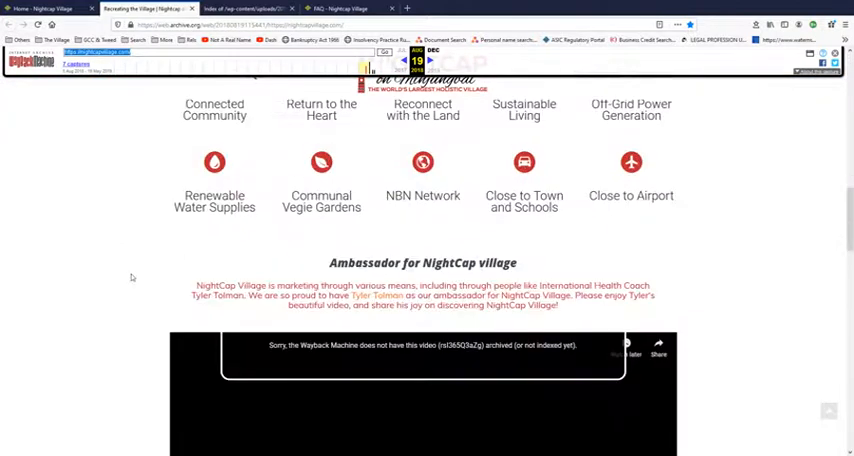
pyautogui.scroll(-3)
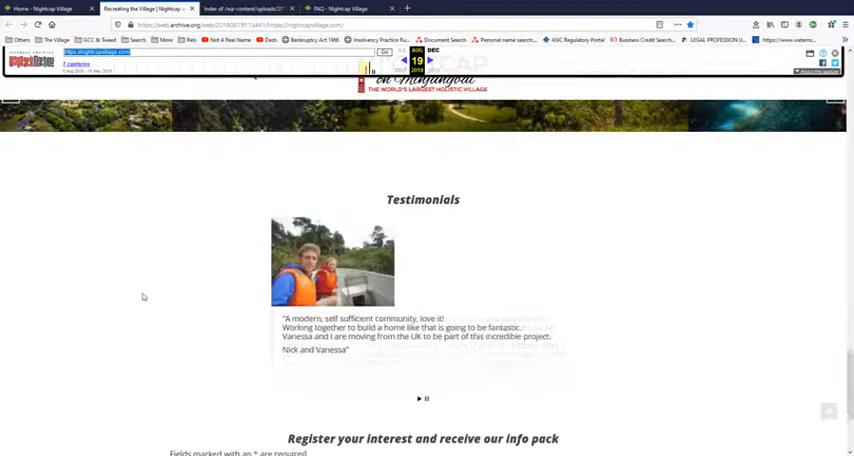
# Scroll the archived homepage down and back up before returning to the June 2018 uploads listing
pyautogui.scroll(-3)
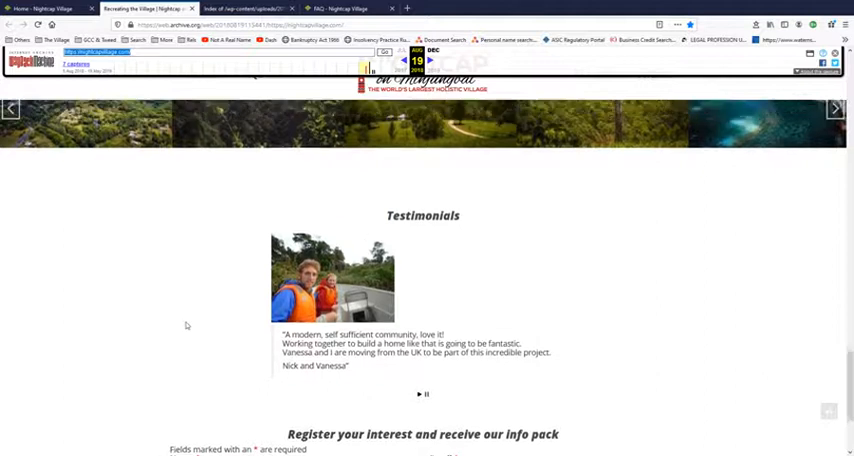
pyautogui.scroll(3)
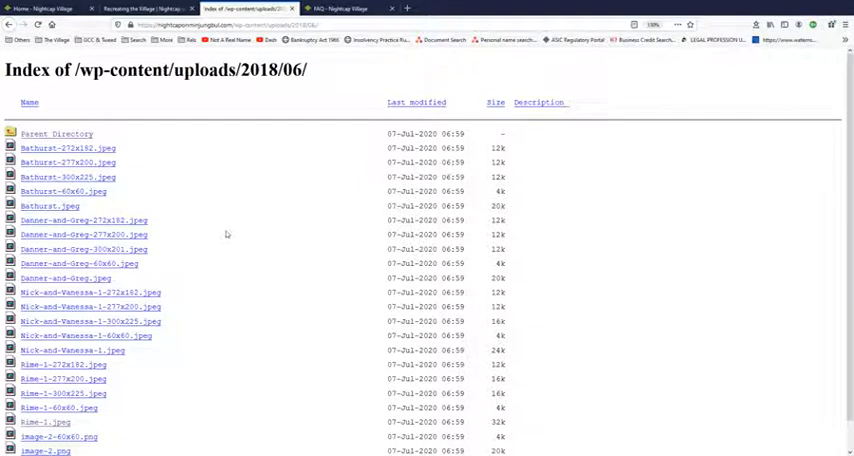
# Climb from the June 2018 folder up to the top-level /wp-content/uploads/ index
pyautogui.scroll(-3)
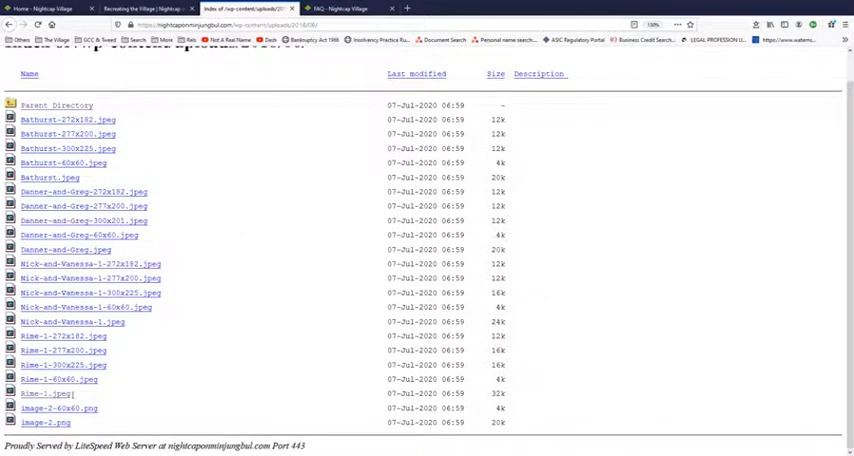
pyautogui.scroll(-3)
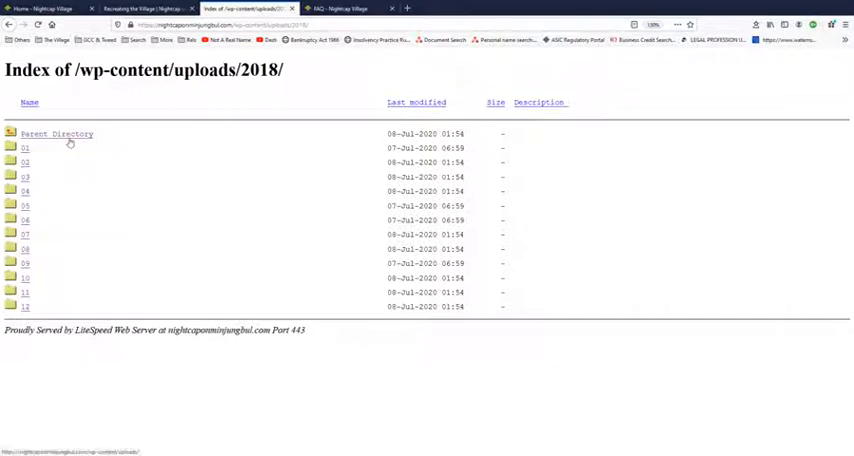
pyautogui.click(58, 132)
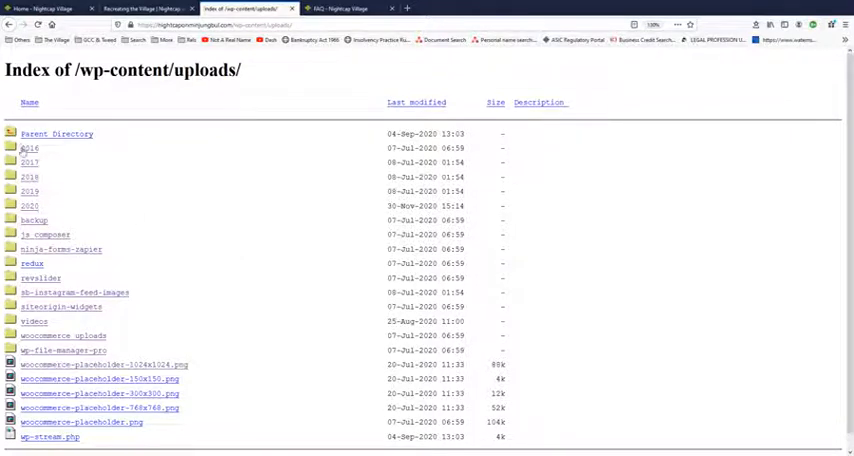
# Visit the 2016 uploads folder and return to the top-level uploads index
pyautogui.click(30, 148)
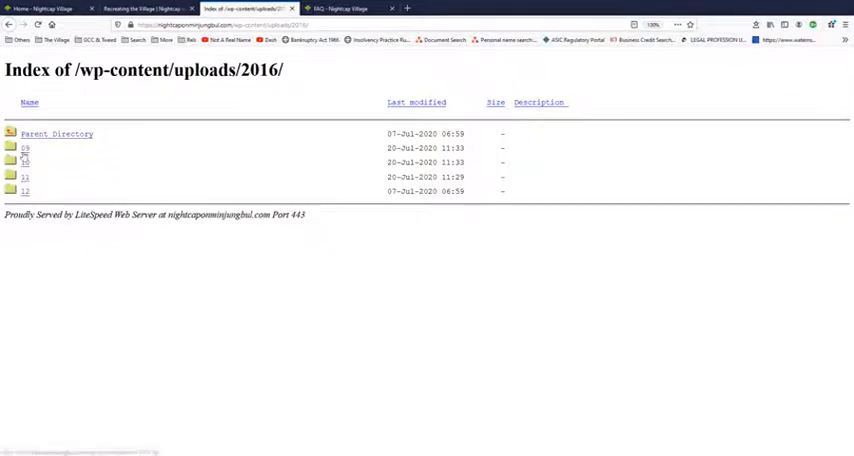
pyautogui.click(24, 148)
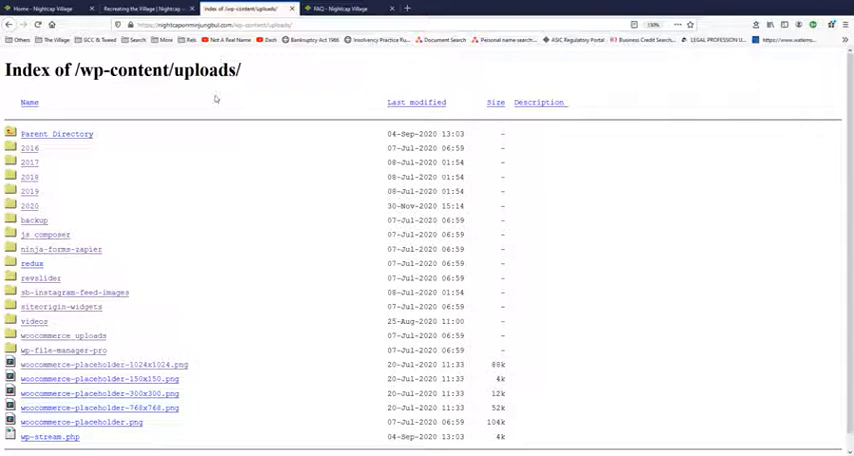
# Switch to the 'FAQ - Nightcap Village' tab showing the three court document downloads
pyautogui.click(338, 8)
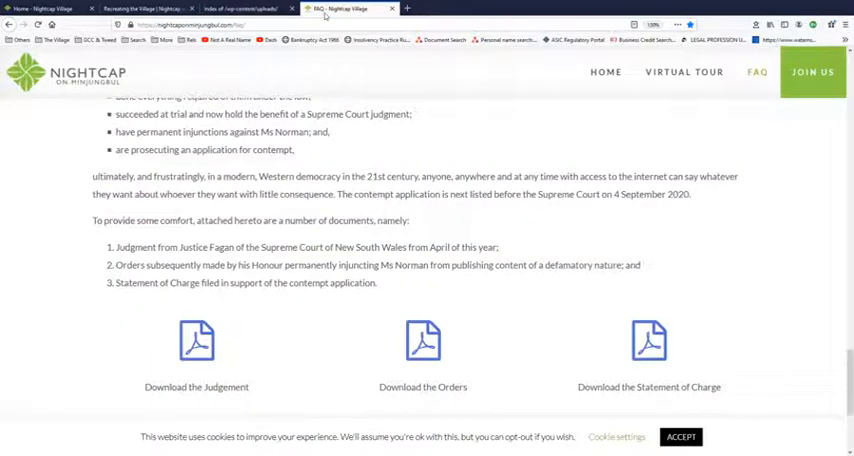